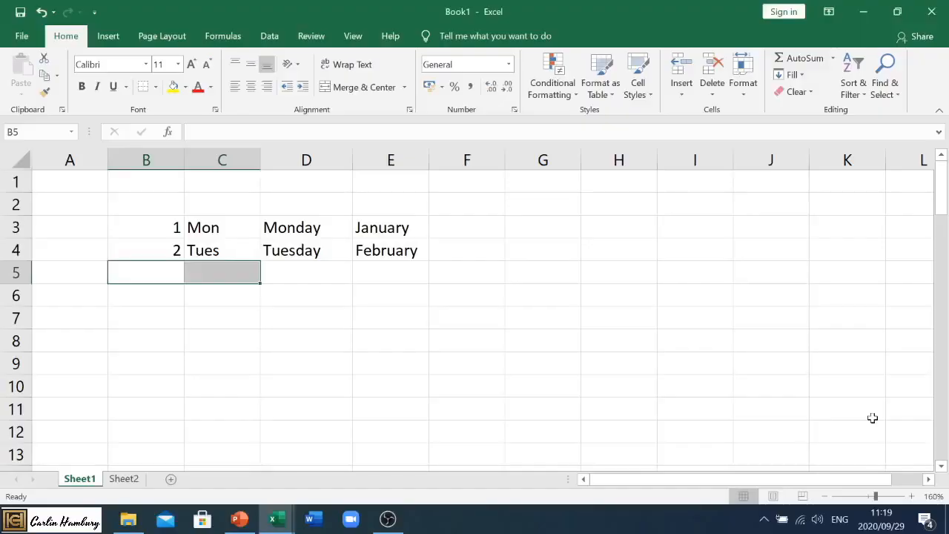
{"action": "mouse_move", "coordinate": [479, 287]}
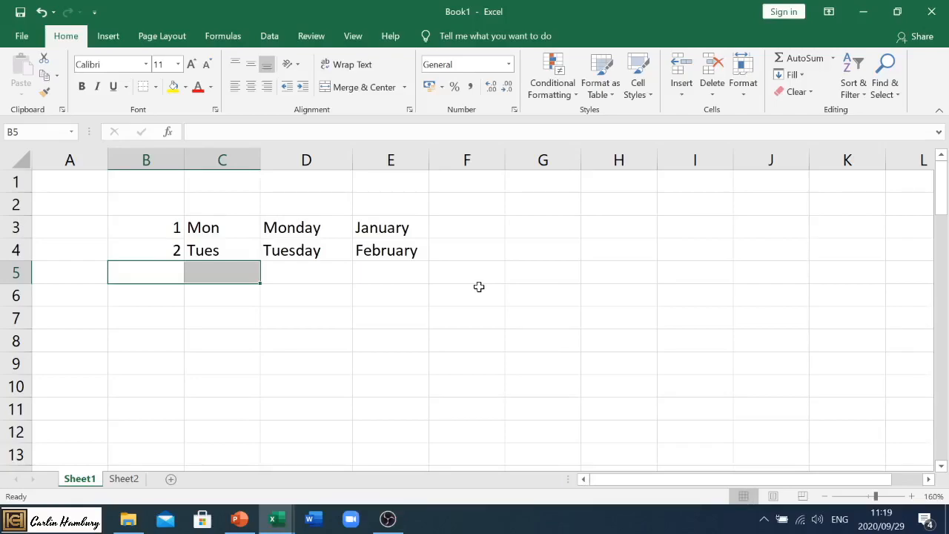
{"action": "mouse_move", "coordinate": [151, 225]}
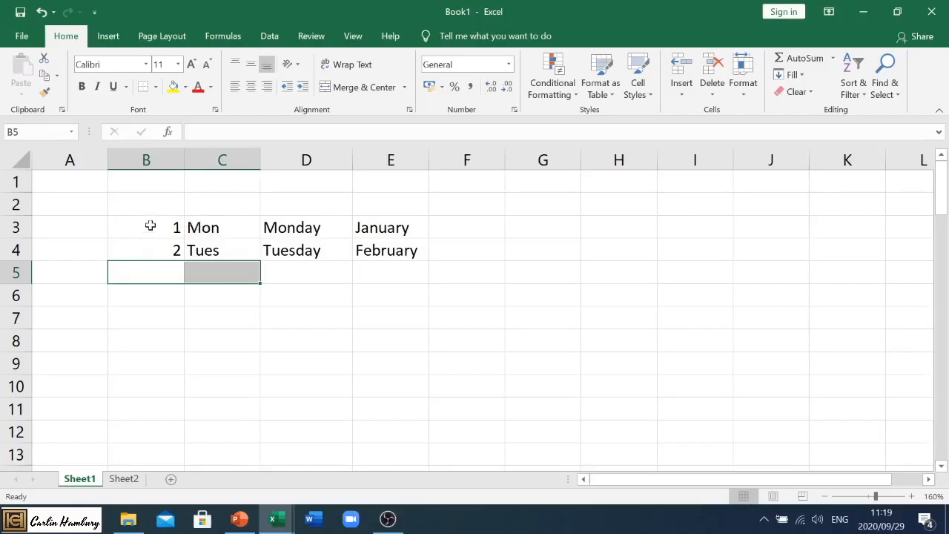
Review the starting Mon/Tues, Monday/Tuesday and January/February entries and the number 2 in column B.
{"action": "left_click_drag", "start_coordinate": [222, 227], "coordinate": [223, 249]}
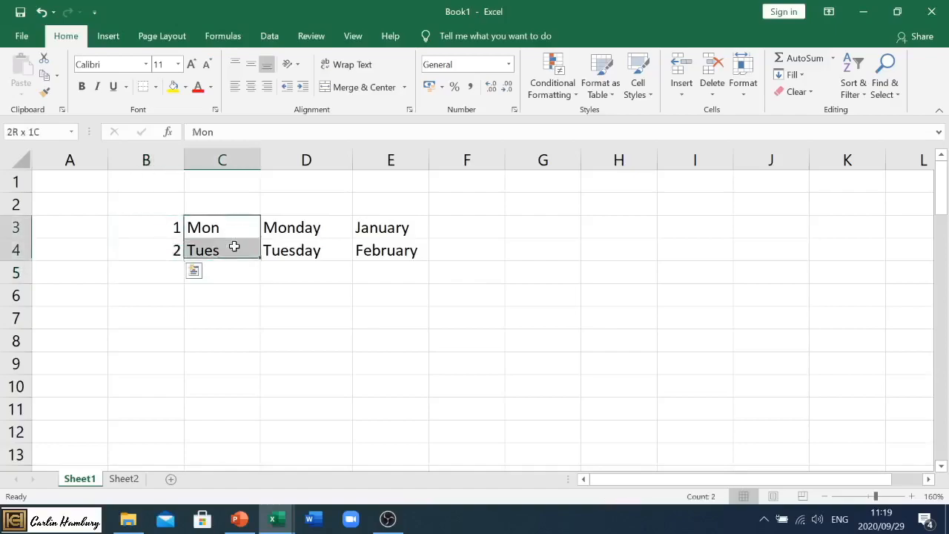
{"action": "left_click", "coordinate": [305, 227]}
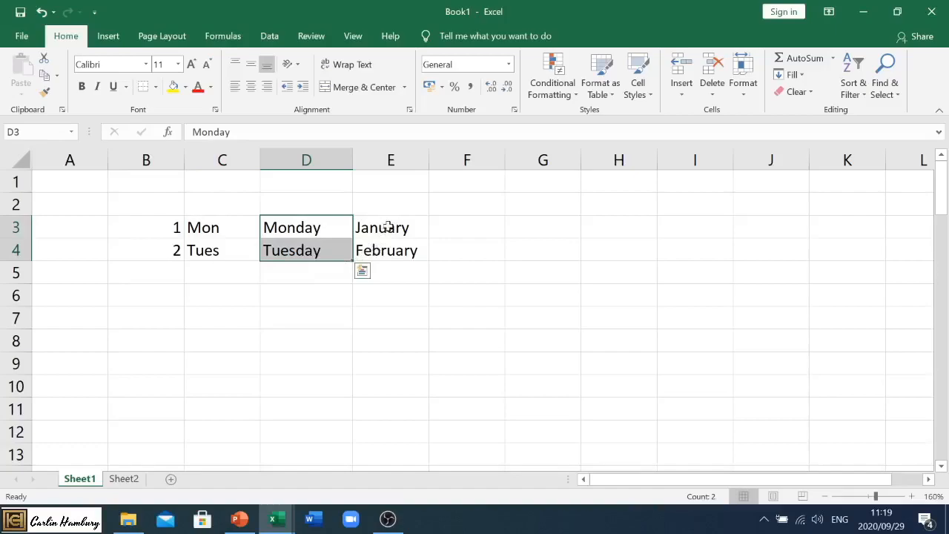
{"action": "left_click", "coordinate": [392, 228]}
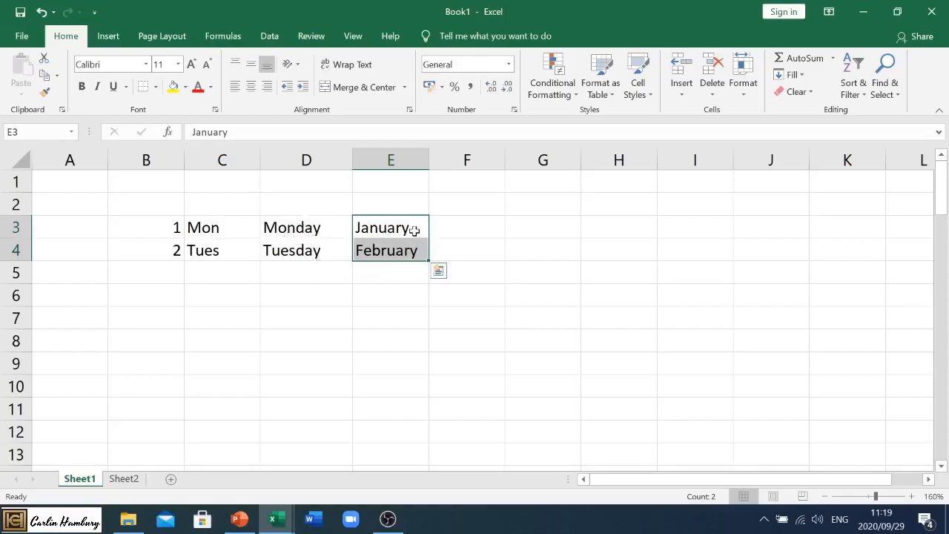
{"action": "mouse_move", "coordinate": [207, 224]}
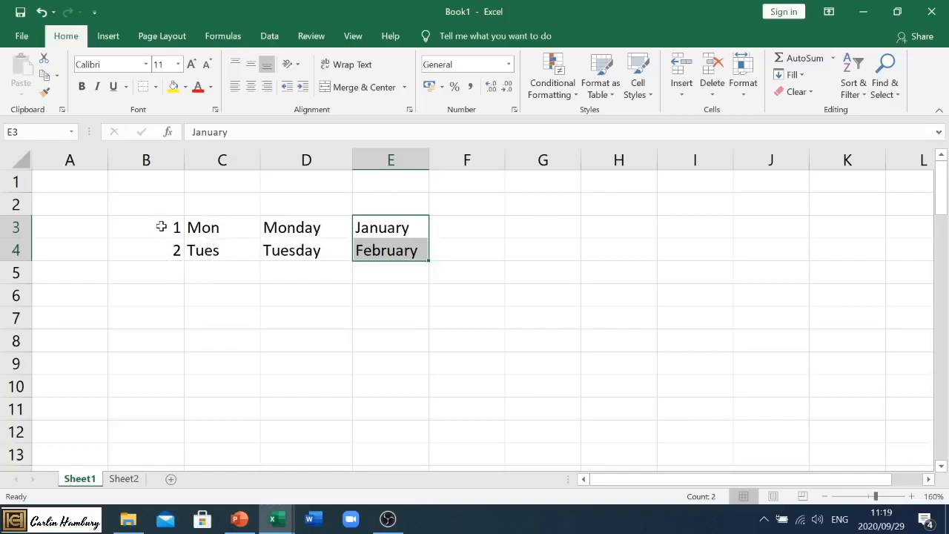
{"action": "left_click", "coordinate": [145, 249]}
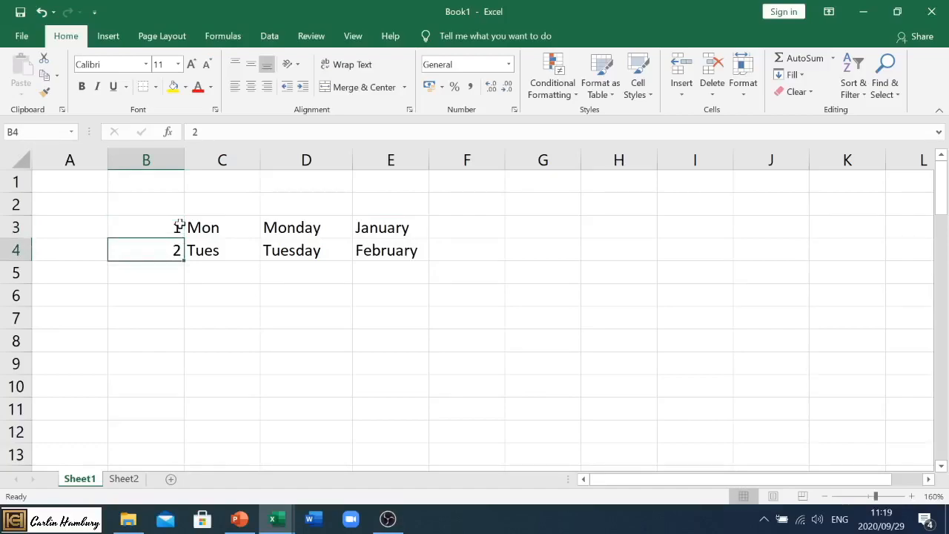
{"action": "type", "text": "3"}
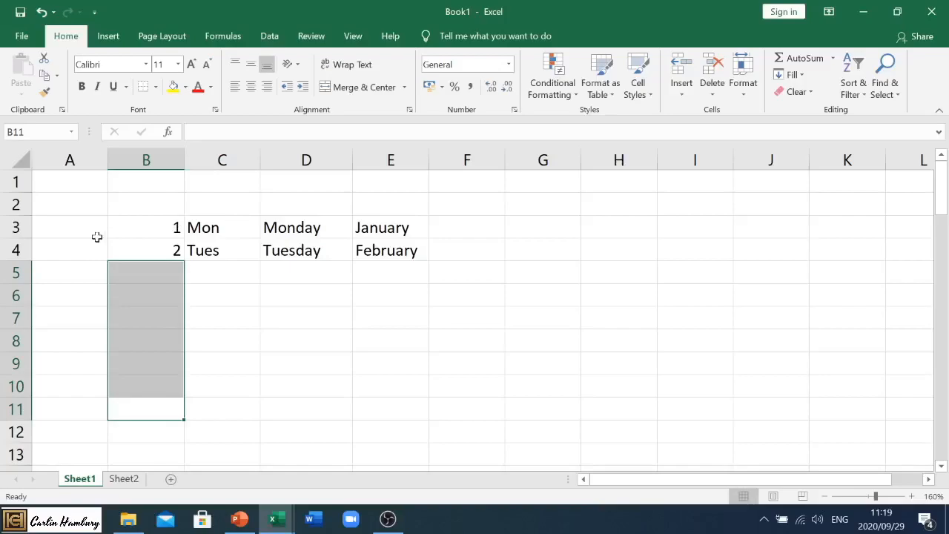
{"action": "mouse_move", "coordinate": [136, 225]}
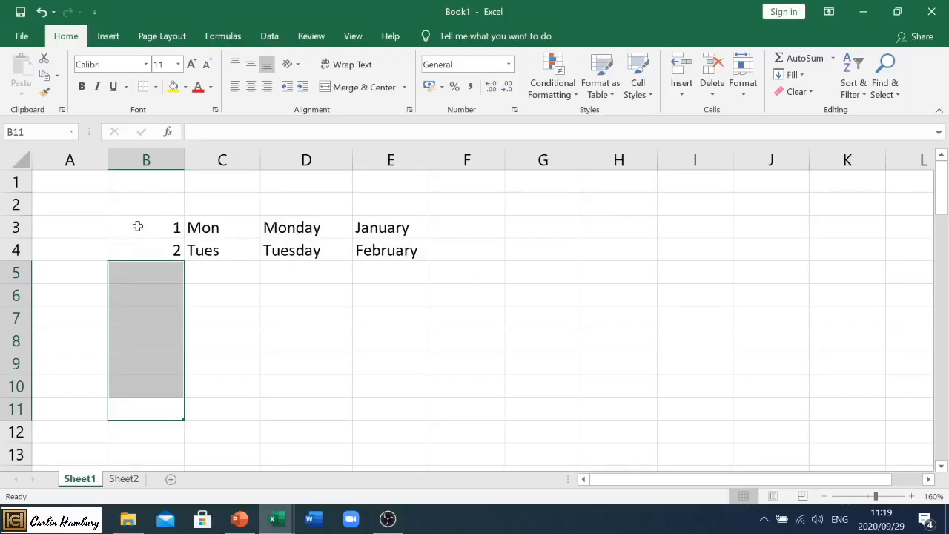
Autofill the 1, 2 series in column B down to 29 in row 31.
{"action": "left_click", "coordinate": [145, 227]}
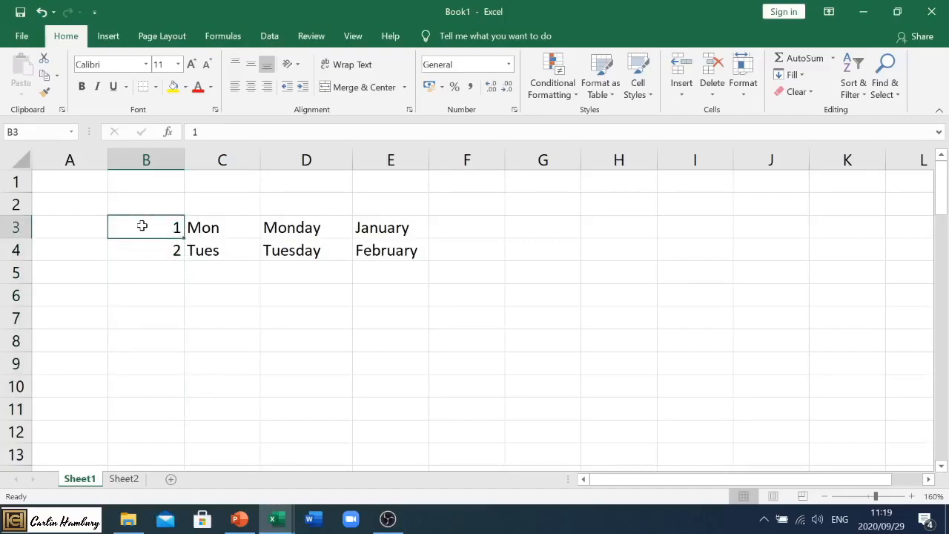
{"action": "left_click_drag", "start_coordinate": [145, 227], "coordinate": [146, 249]}
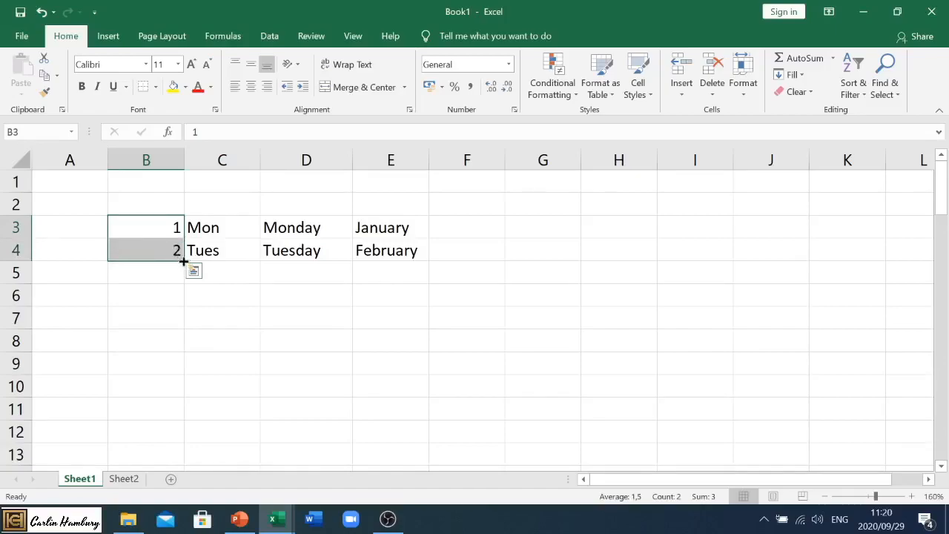
{"action": "left_click_drag", "start_coordinate": [182, 261], "coordinate": [160, 281]}
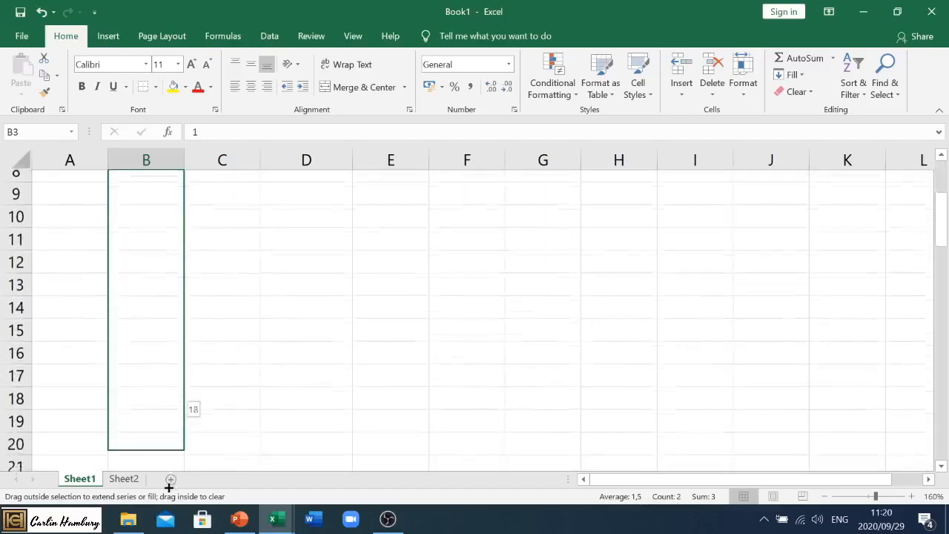
{"action": "scroll", "scroll_direction": "down", "scroll_amount": 3}
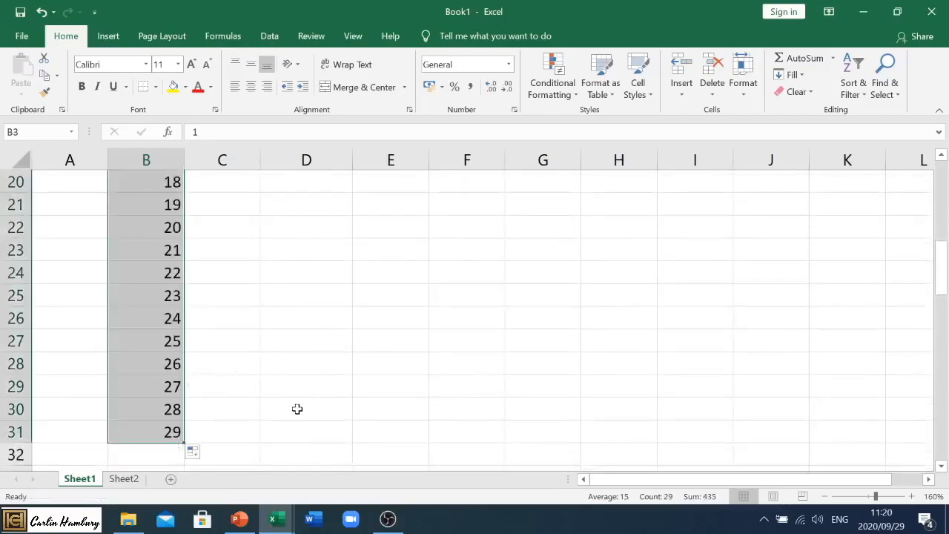
{"action": "scroll", "scroll_direction": "up", "scroll_amount": 3}
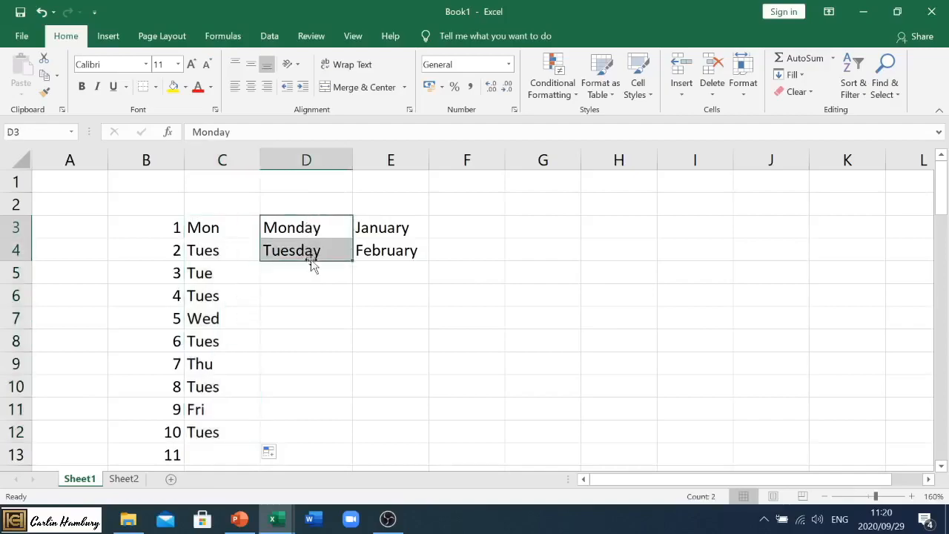
Autofill full day names down column D to row 13 and months January to October down column E.
{"action": "left_click_drag", "start_coordinate": [353, 261], "coordinate": [363, 280]}
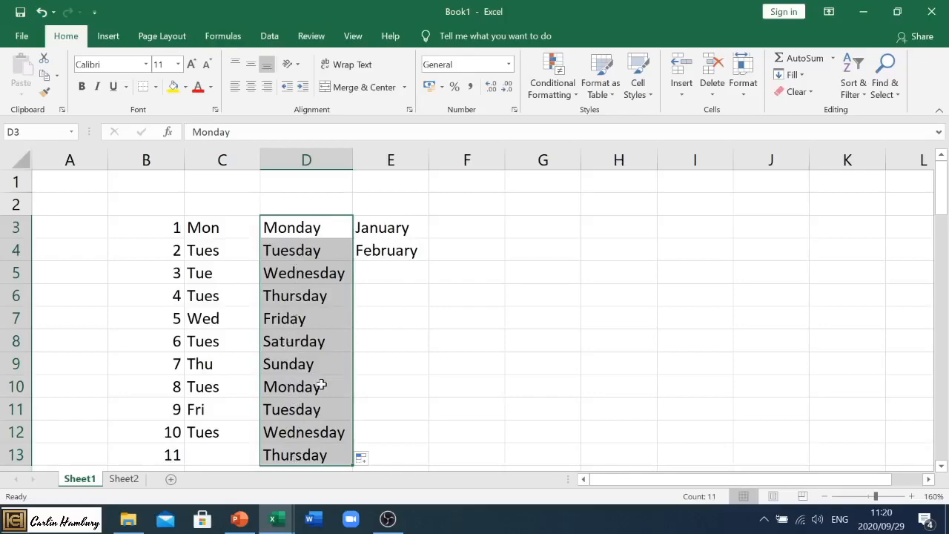
{"action": "mouse_move", "coordinate": [378, 225]}
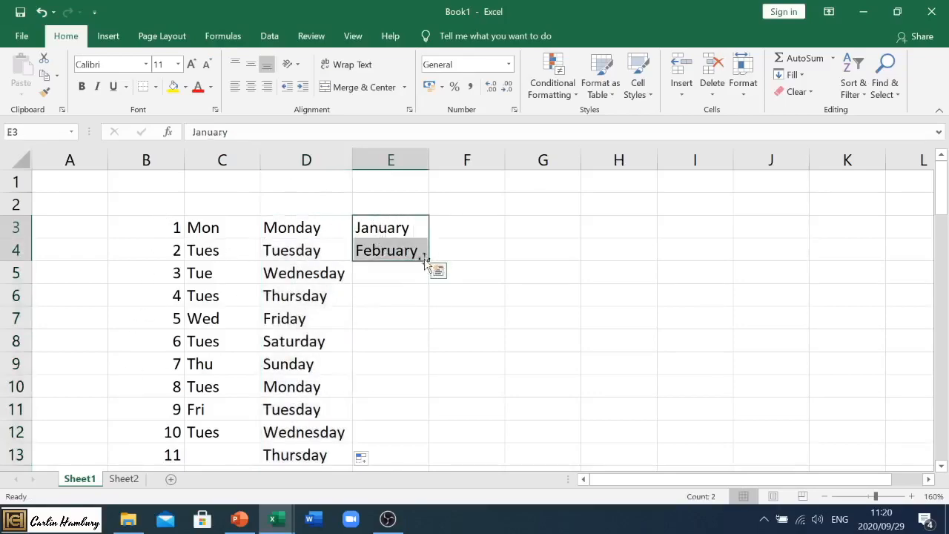
{"action": "left_click_drag", "start_coordinate": [424, 258], "coordinate": [425, 334]}
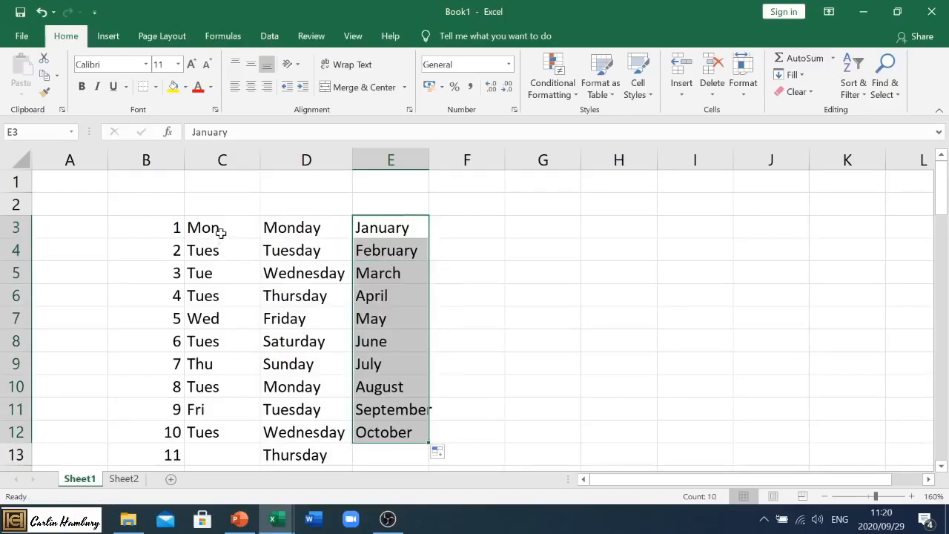
{"action": "left_click", "coordinate": [204, 227]}
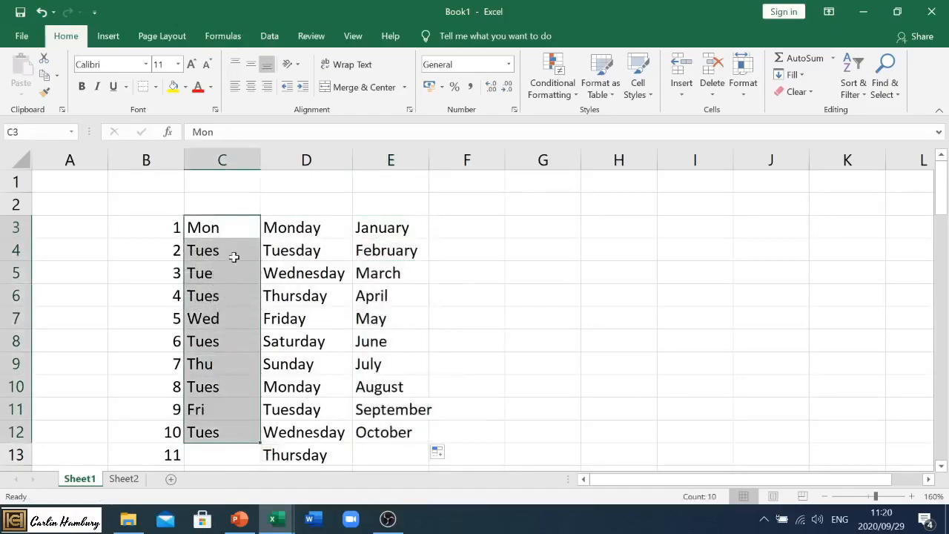
Change C4 from Tues to Tue and clear the inconsistent day names below.
{"action": "left_click", "coordinate": [222, 227]}
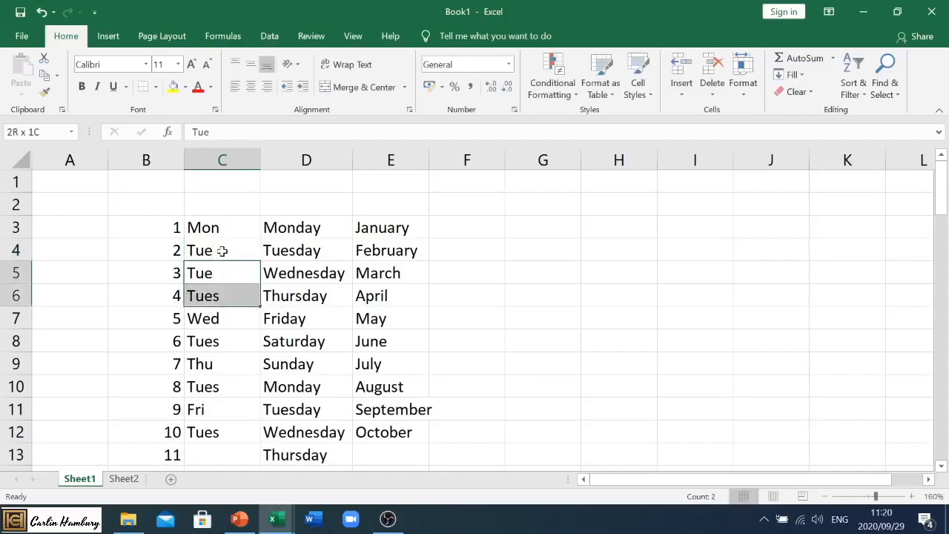
{"action": "key", "text": "Delete"}
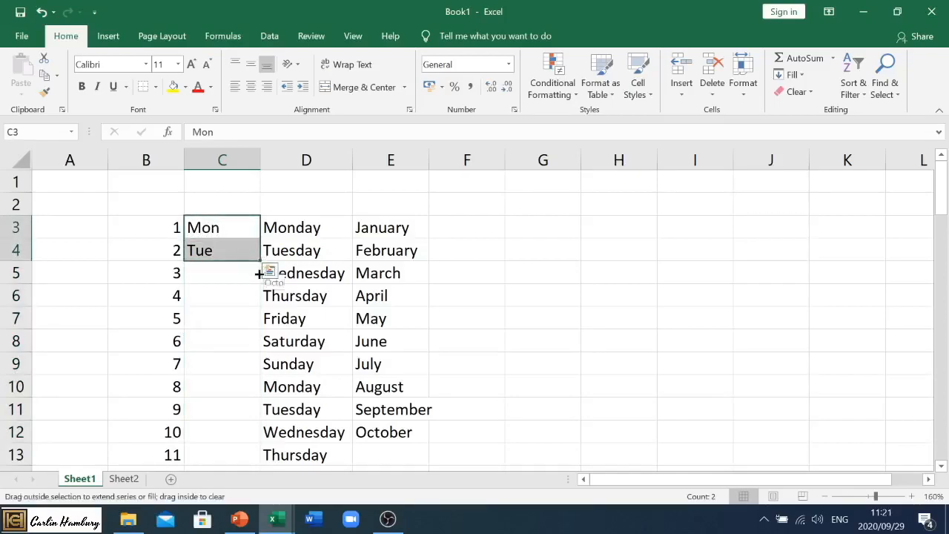
Autofill Mon, Tue down column C so it runs through Sun and back to Wed in row 12.
{"action": "left_click_drag", "start_coordinate": [259, 249], "coordinate": [255, 326]}
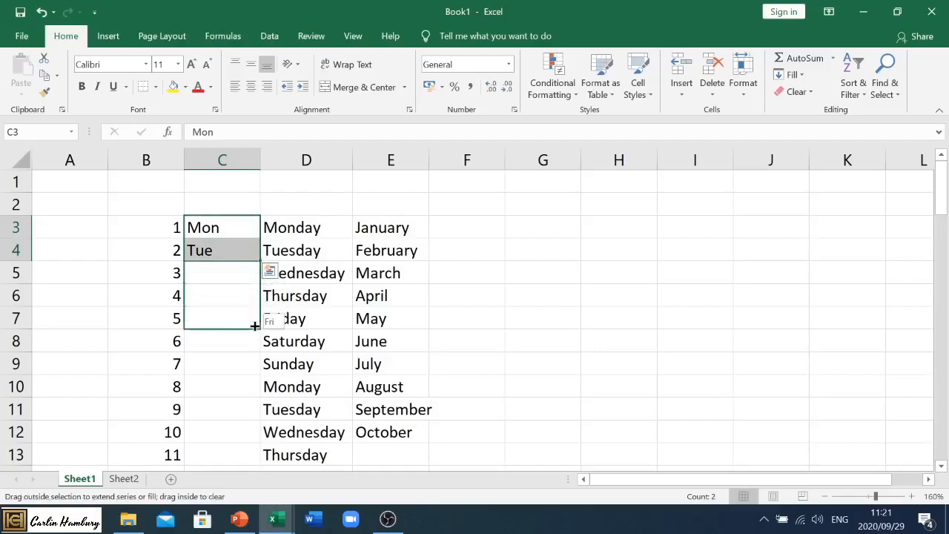
{"action": "left_click_drag", "start_coordinate": [256, 326], "coordinate": [255, 437]}
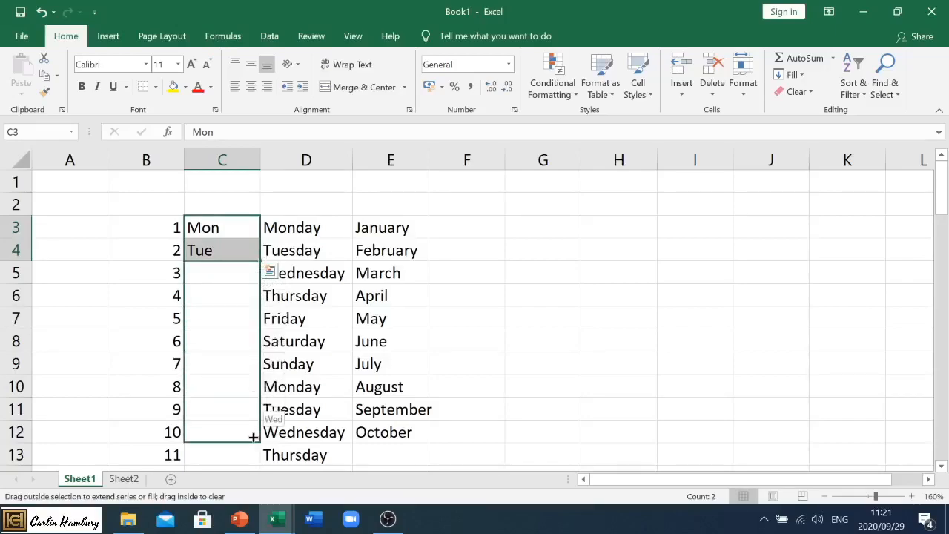
{"action": "left_click_drag", "start_coordinate": [253, 259], "coordinate": [253, 436]}
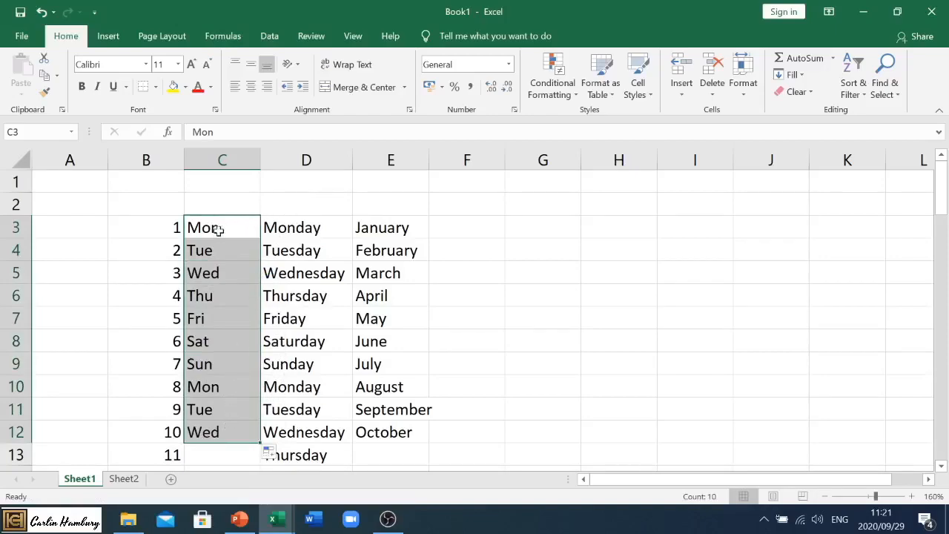
{"action": "mouse_move", "coordinate": [225, 292]}
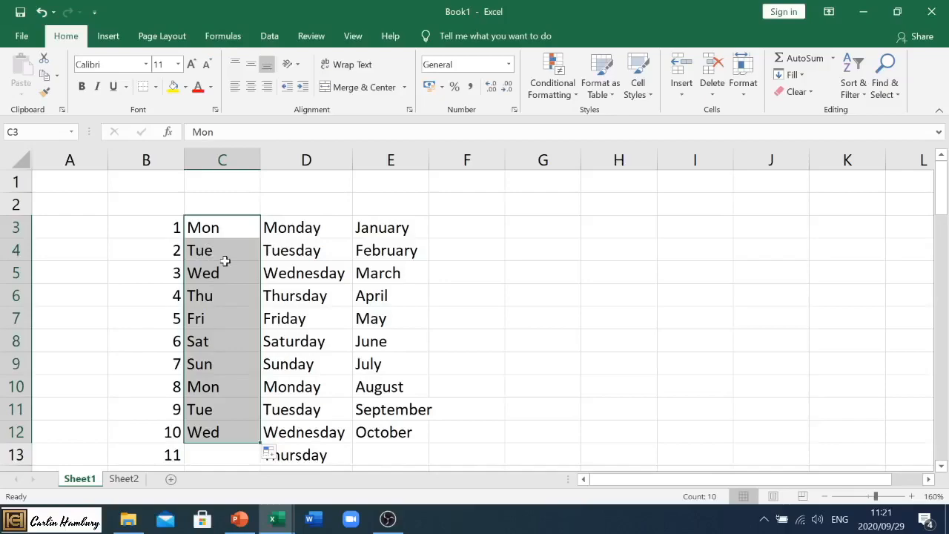
{"action": "mouse_move", "coordinate": [496, 285]}
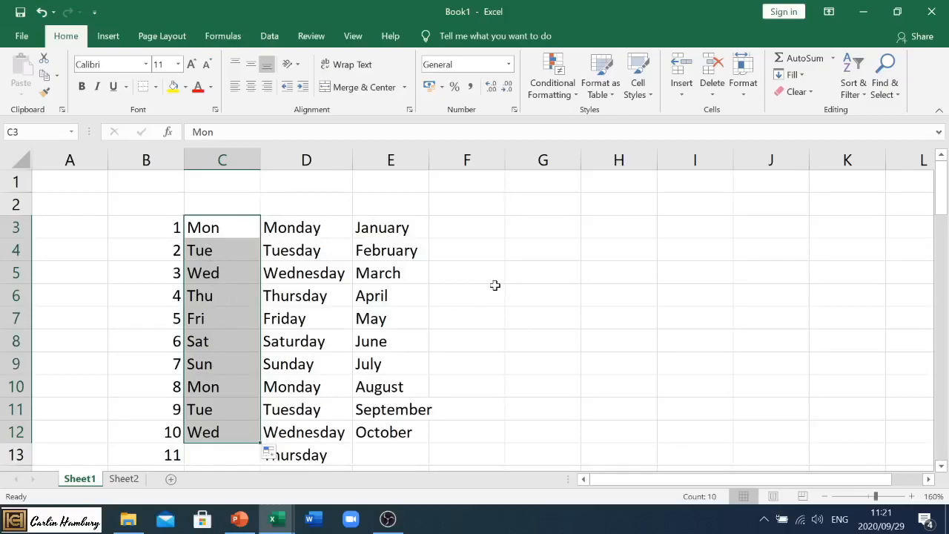
{"action": "mouse_move", "coordinate": [484, 226]}
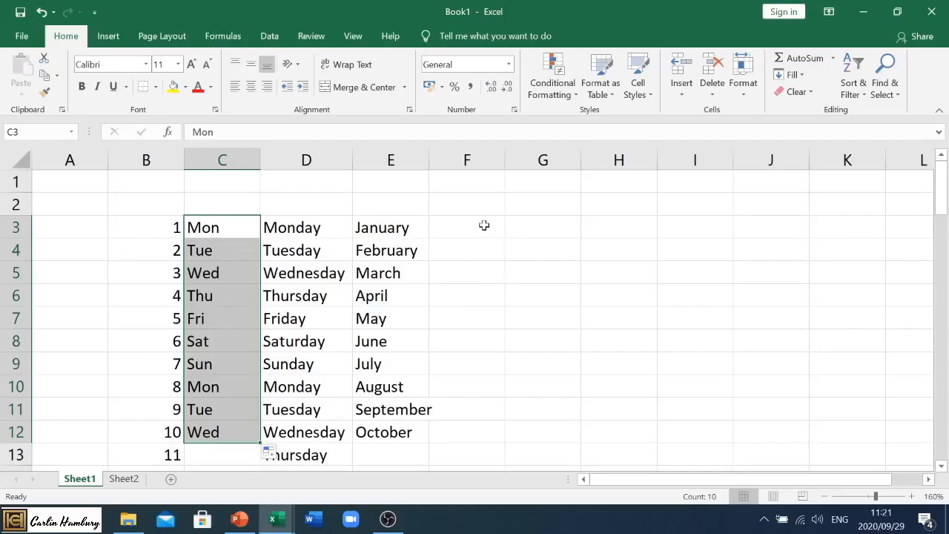
Enter the date 20 April 2020 in G3, shown as 20-Apr-20.
{"action": "left_click", "coordinate": [543, 227]}
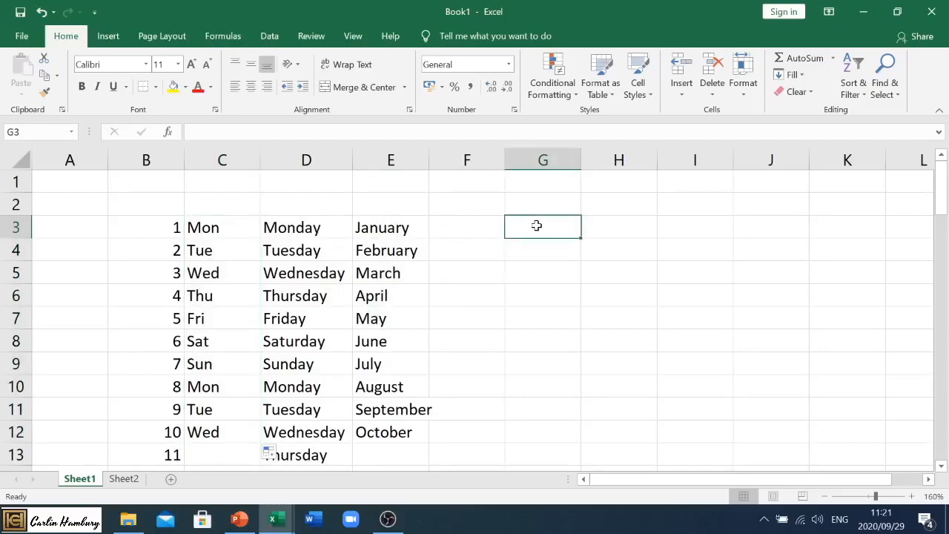
{"action": "type", "text": "2"}
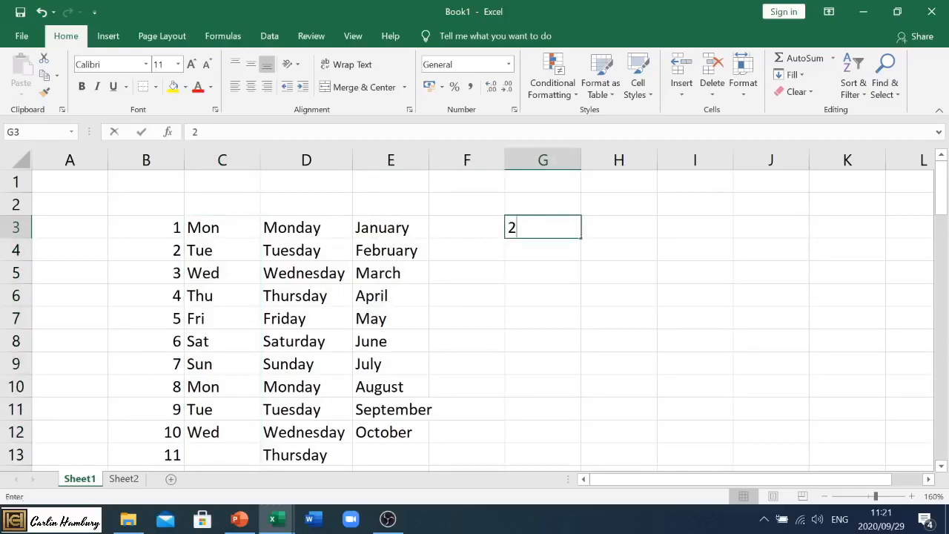
{"action": "type", "text": "0 Ap"}
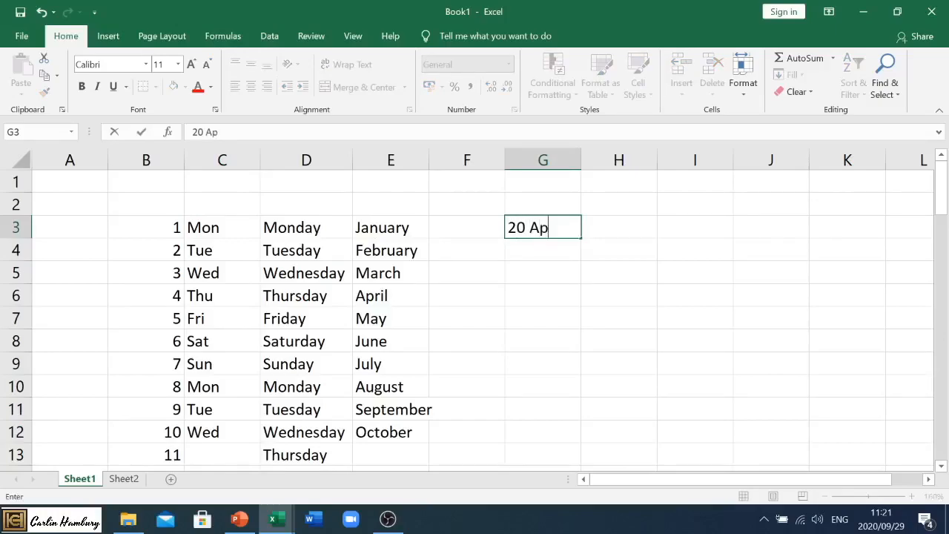
{"action": "type", "text": "ril 202"}
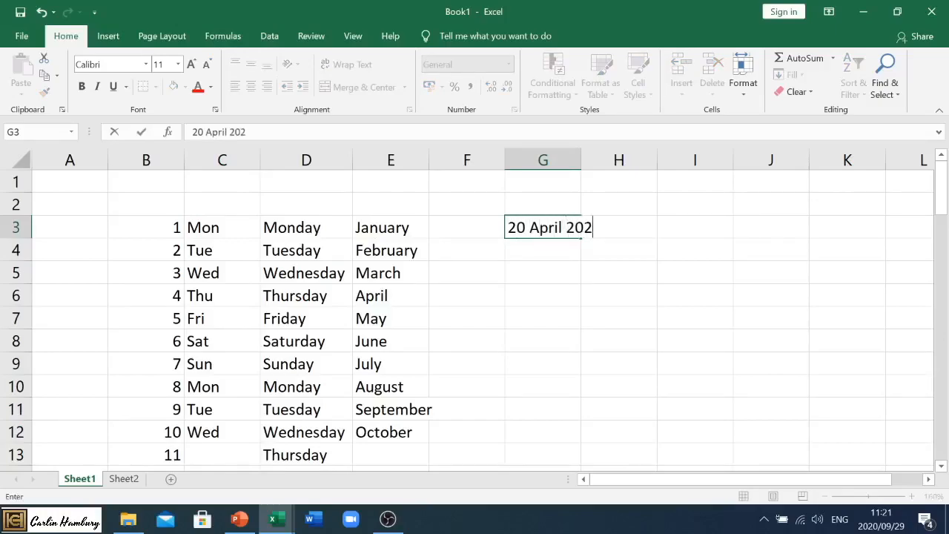
{"action": "key", "text": "enter"}
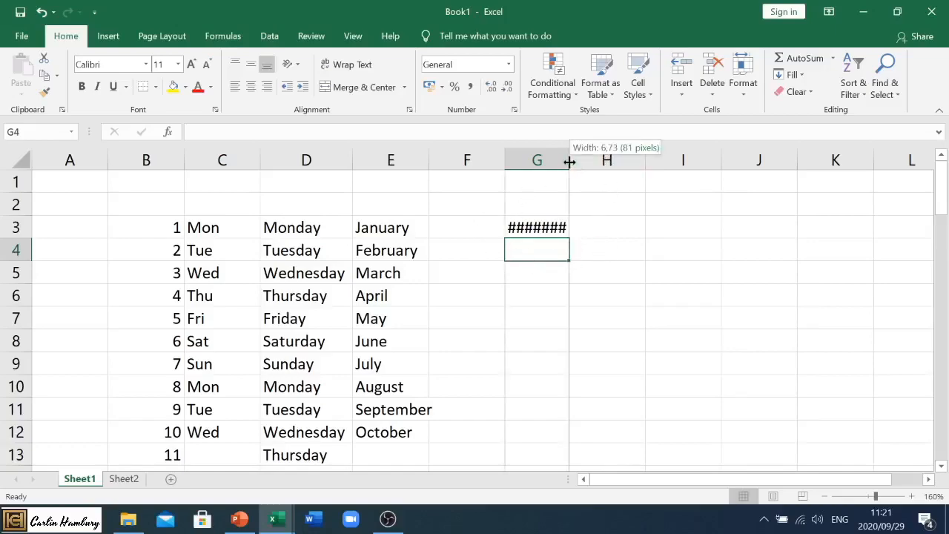
Widen column G so the date displays fully.
{"action": "left_click_drag", "start_coordinate": [569, 160], "coordinate": [588, 160]}
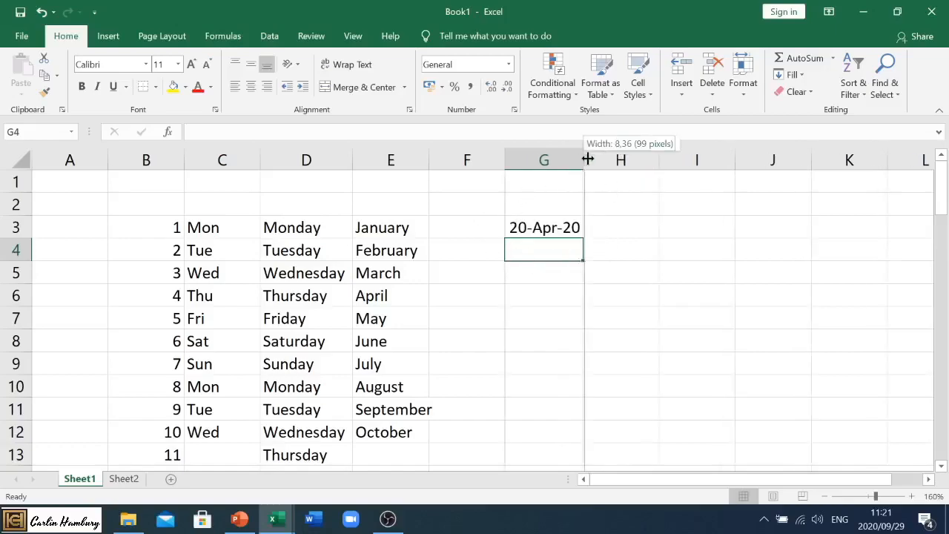
{"action": "left_click", "coordinate": [550, 227]}
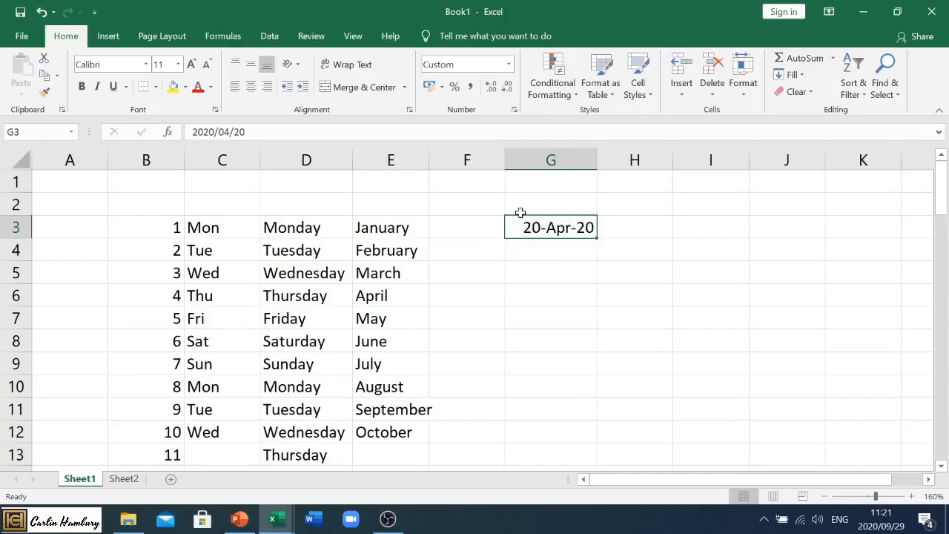
{"action": "mouse_move", "coordinate": [540, 220]}
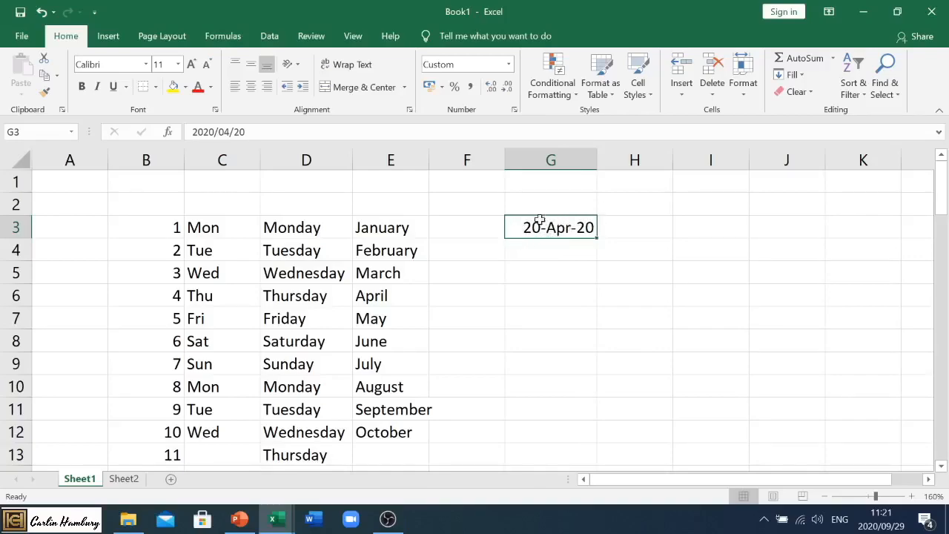
Format G3 via Format Cells as a long date reading Monday, 20 April 2020 and widen column G to fit.
{"action": "right_click", "coordinate": [550, 227]}
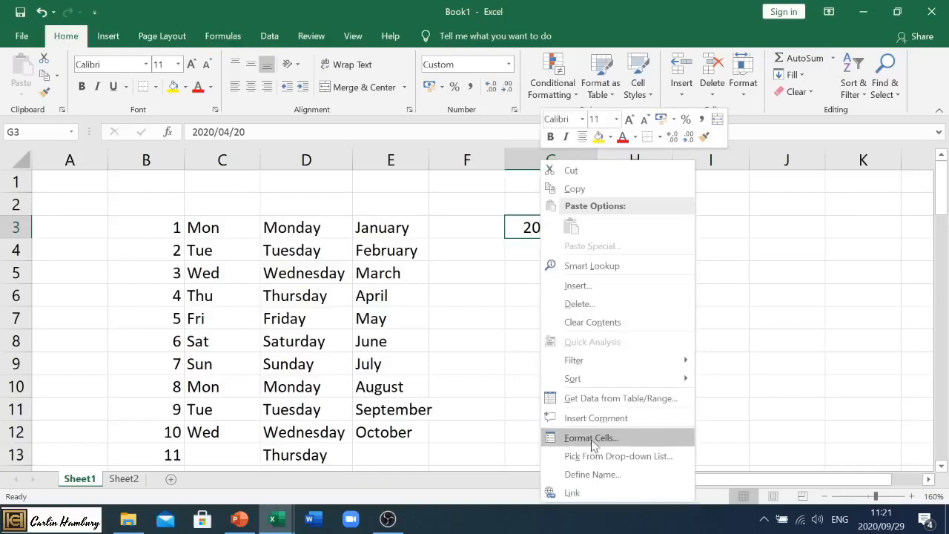
{"action": "left_click", "coordinate": [590, 438]}
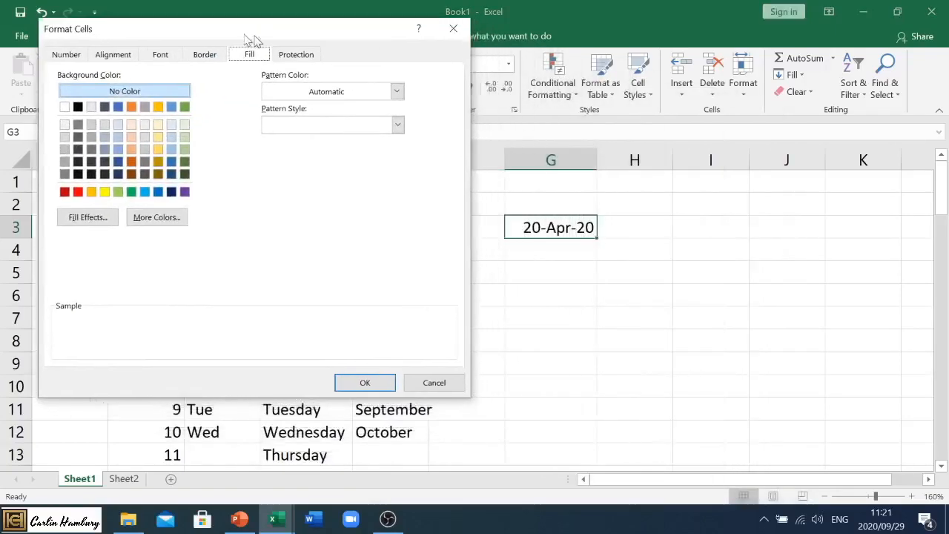
{"action": "left_click", "coordinate": [61, 77]}
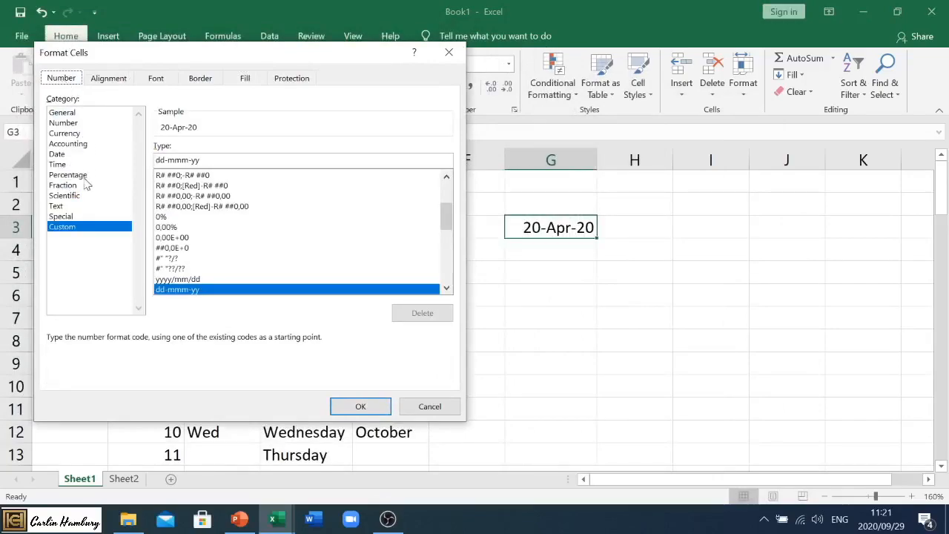
{"action": "left_click", "coordinate": [57, 153]}
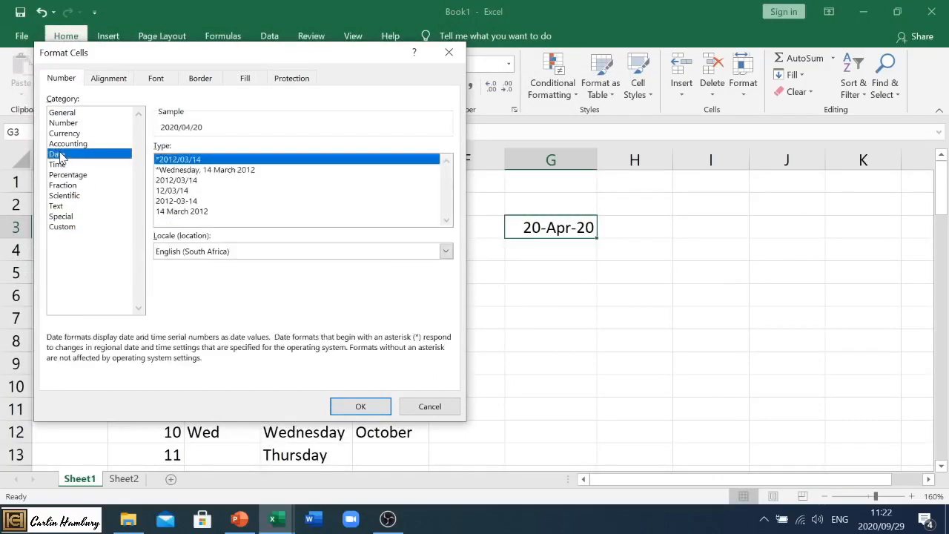
{"action": "mouse_move", "coordinate": [264, 172]}
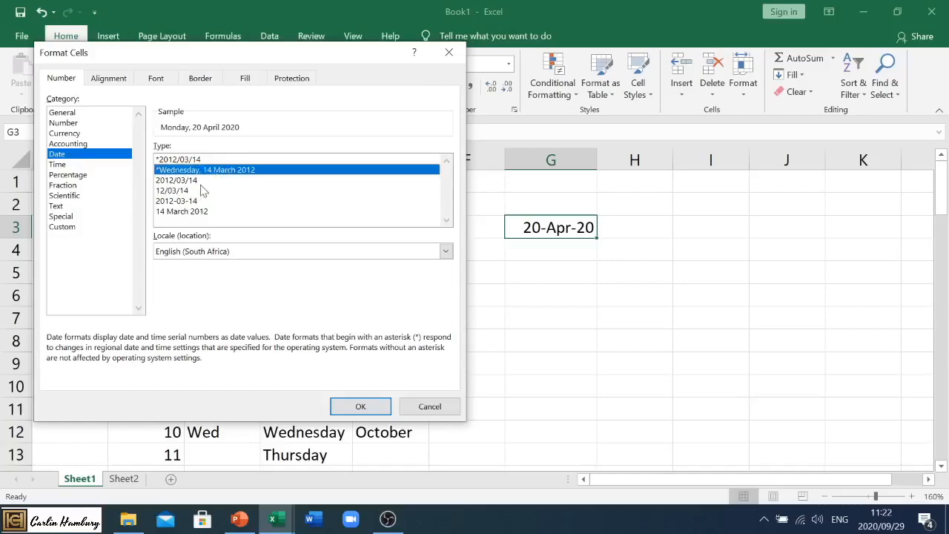
{"action": "mouse_move", "coordinate": [276, 260]}
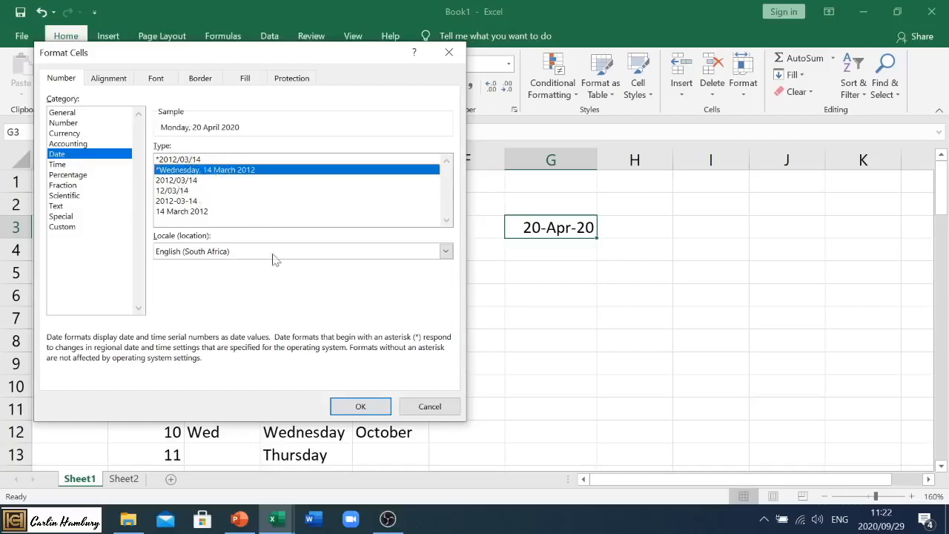
{"action": "left_click", "coordinate": [360, 406]}
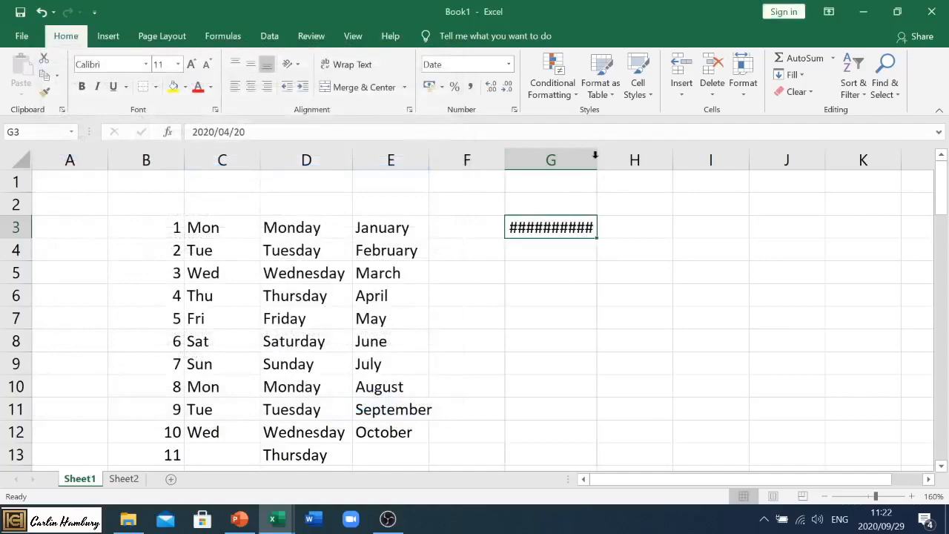
{"action": "left_click_drag", "start_coordinate": [596, 160], "coordinate": [677, 160]}
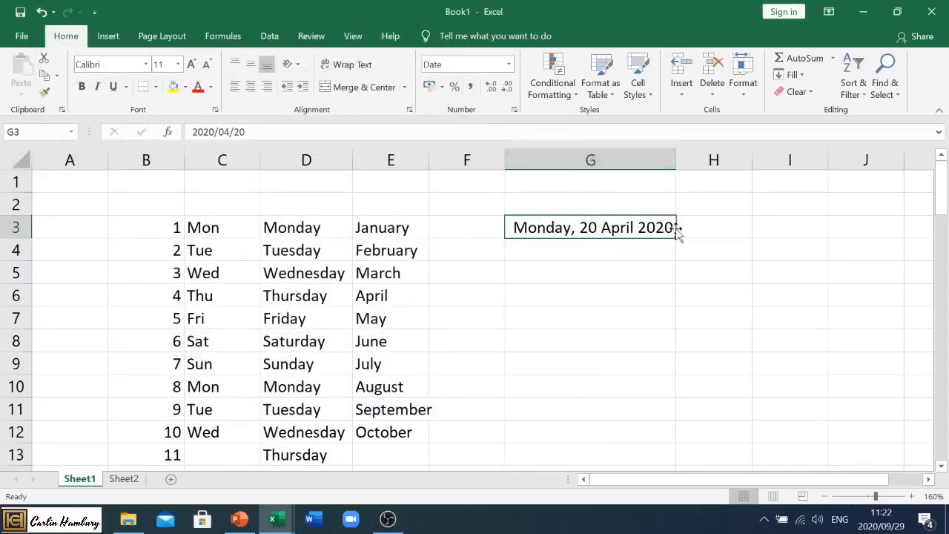
Apply the custom dd-mmm-yy format to G3 so it reads 20-Apr-20.
{"action": "right_click", "coordinate": [590, 227]}
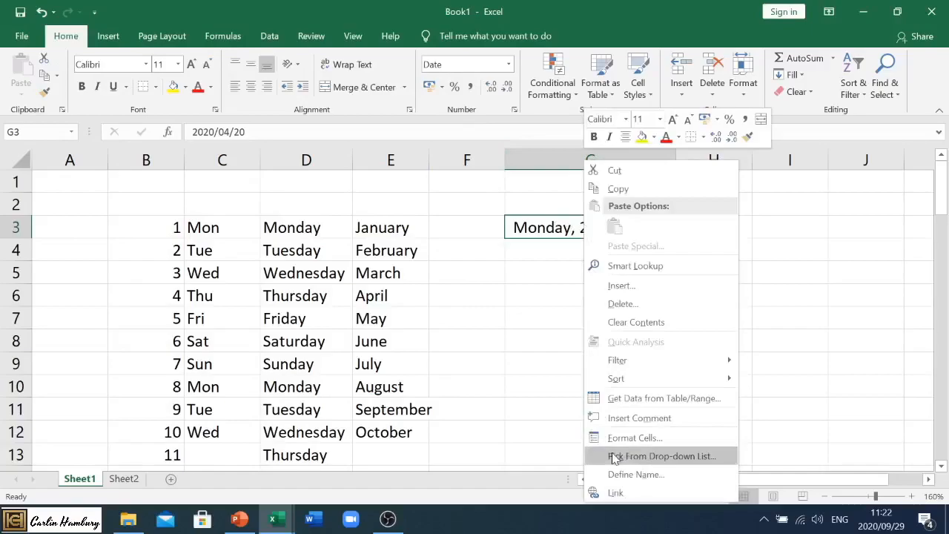
{"action": "left_click", "coordinate": [635, 438]}
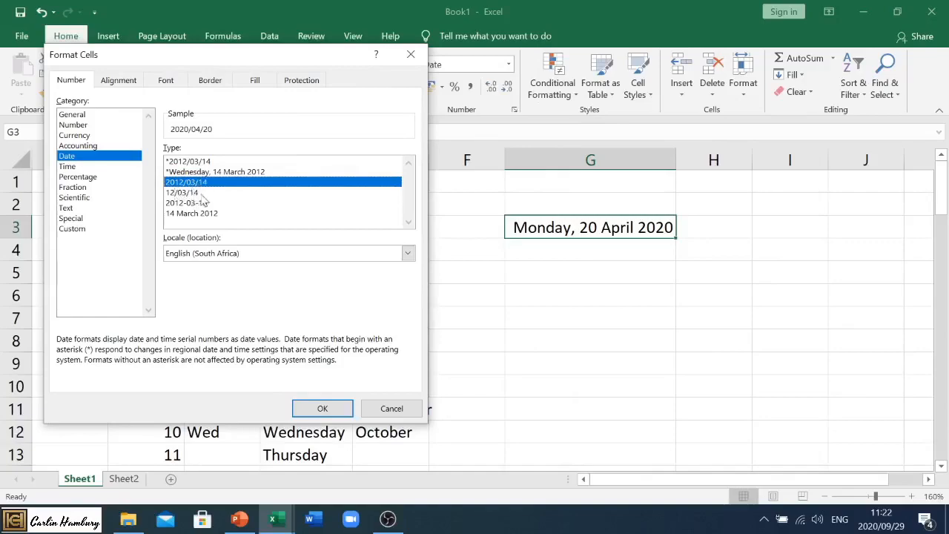
{"action": "left_click", "coordinate": [72, 229]}
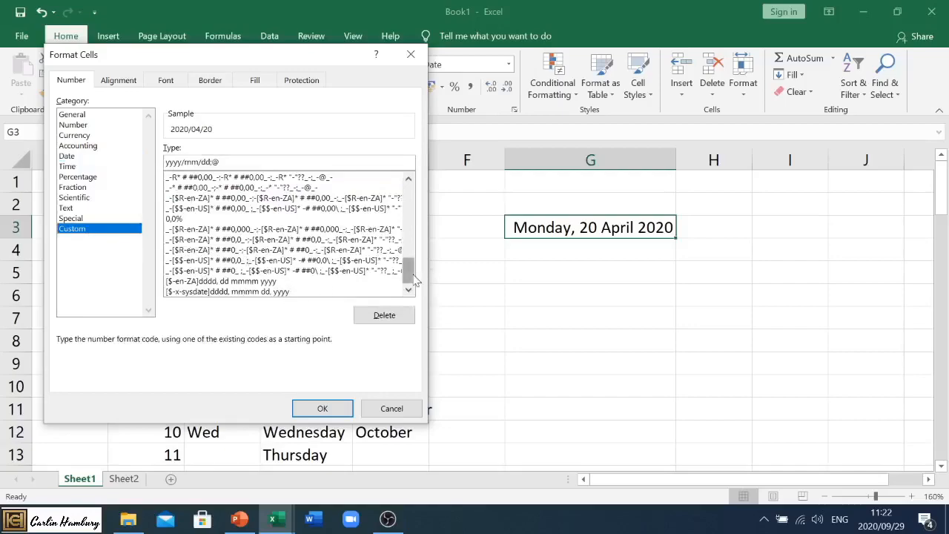
{"action": "scroll", "scroll_direction": "up", "scroll_amount": 3}
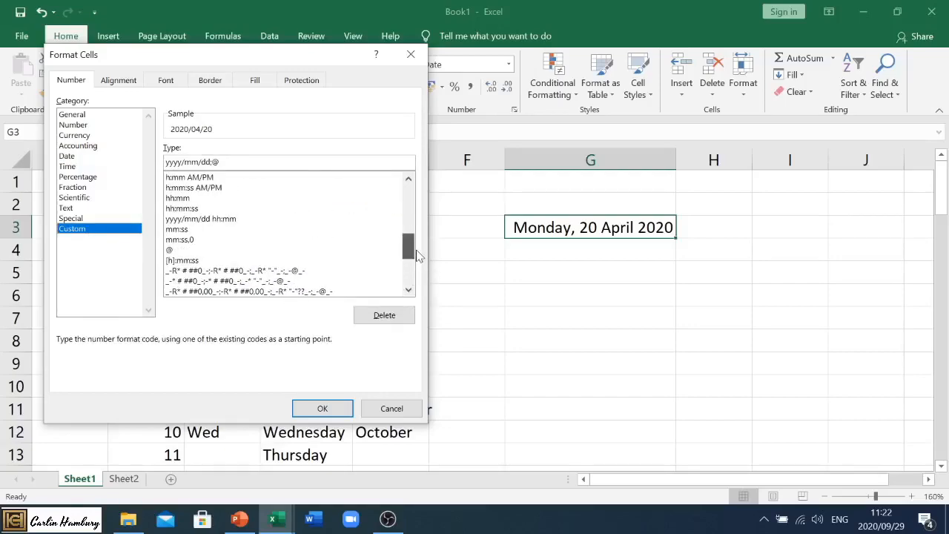
{"action": "scroll", "scroll_direction": "up", "scroll_amount": 3}
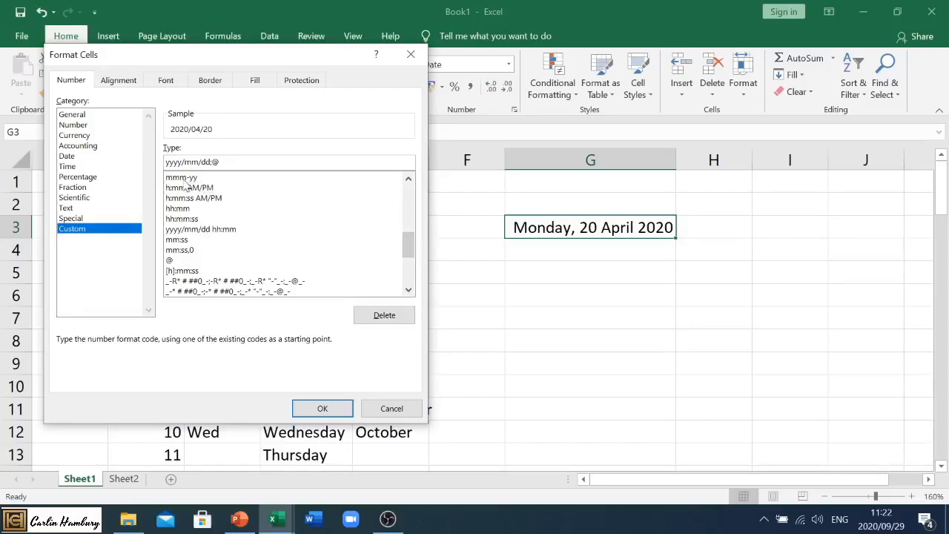
{"action": "scroll", "scroll_direction": "up", "scroll_amount": 3}
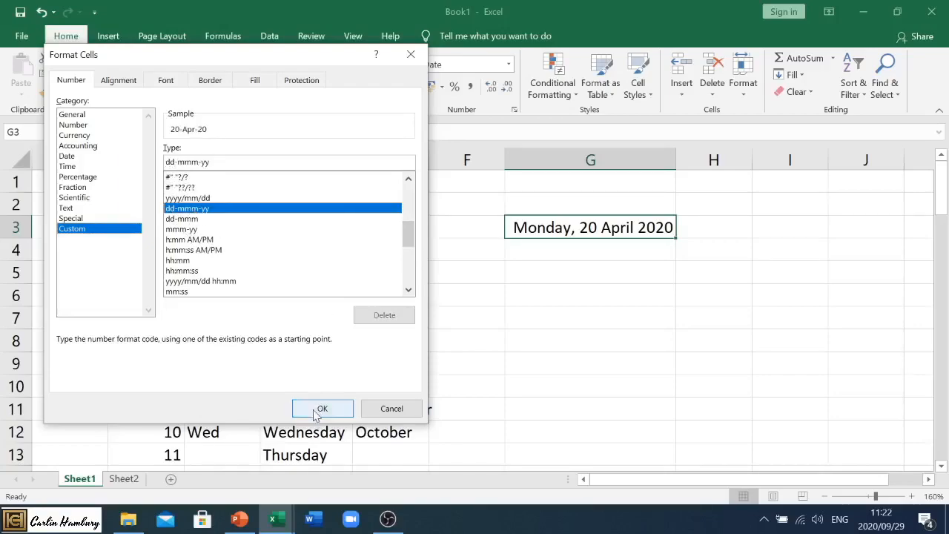
{"action": "left_click", "coordinate": [322, 410]}
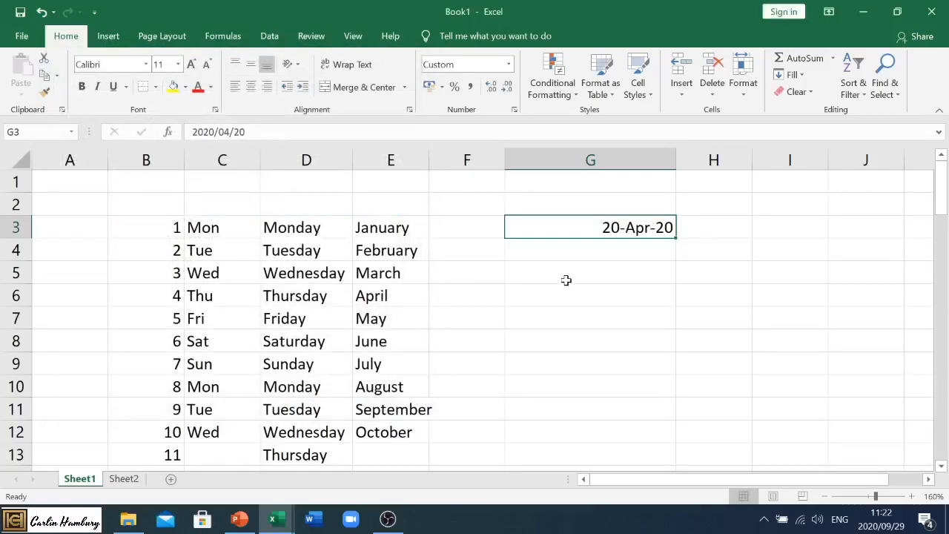
{"action": "mouse_move", "coordinate": [570, 222]}
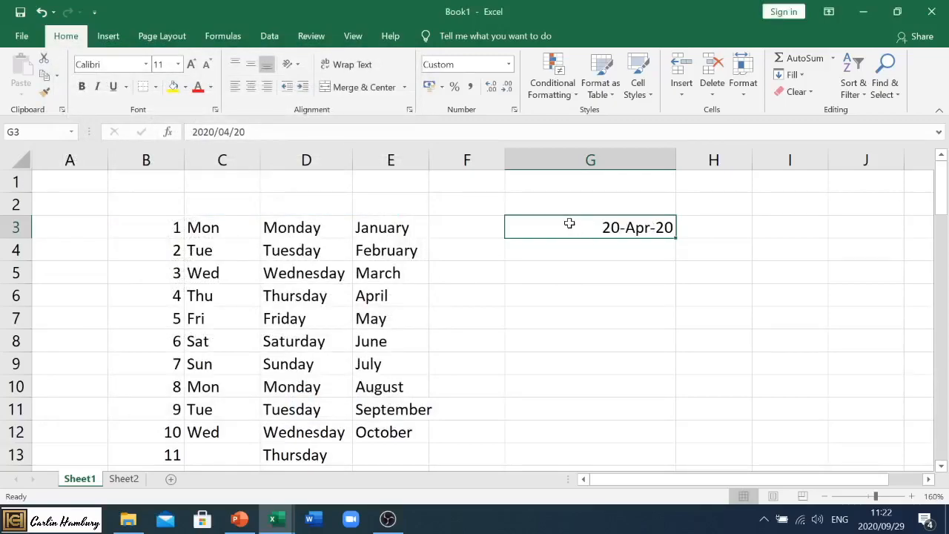